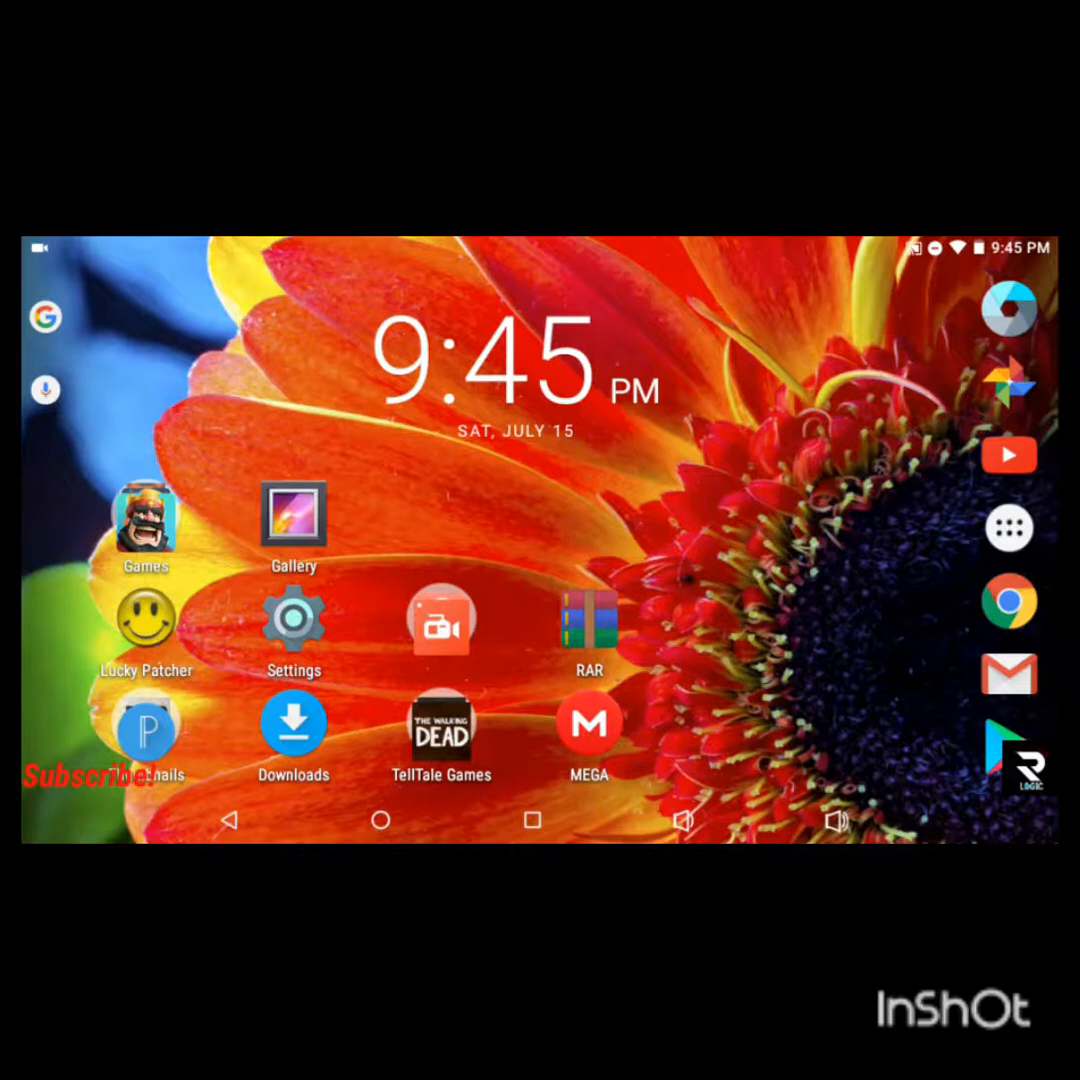
# Launch Lucky Patcher from the home screen to list patchable installed apps
pyautogui.click(440, 724)
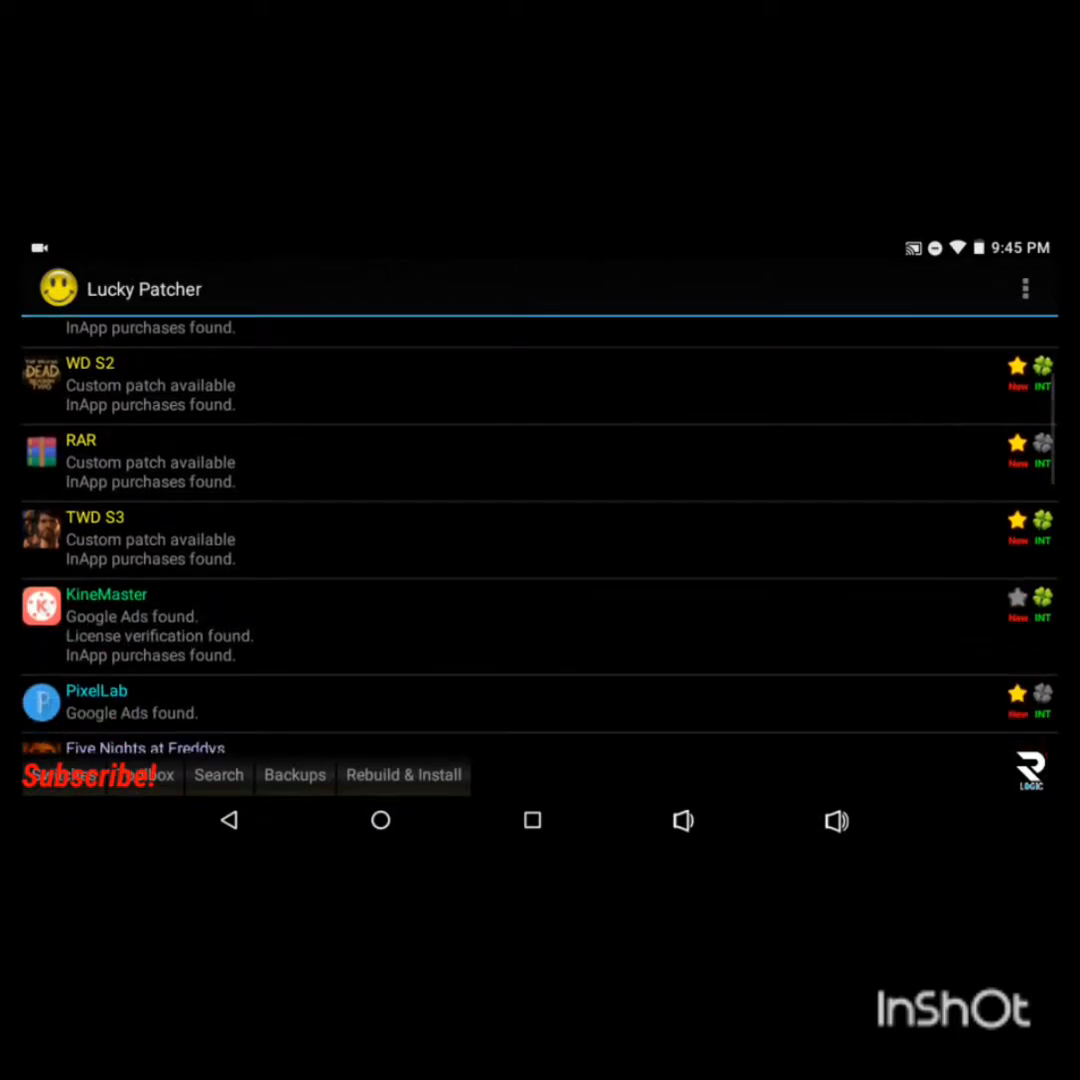
# Choose Create Modified APK > CustomPatch-applied APK for WD S1, showing the Telltale Season Pass Unlock description
pyautogui.scroll(-3)
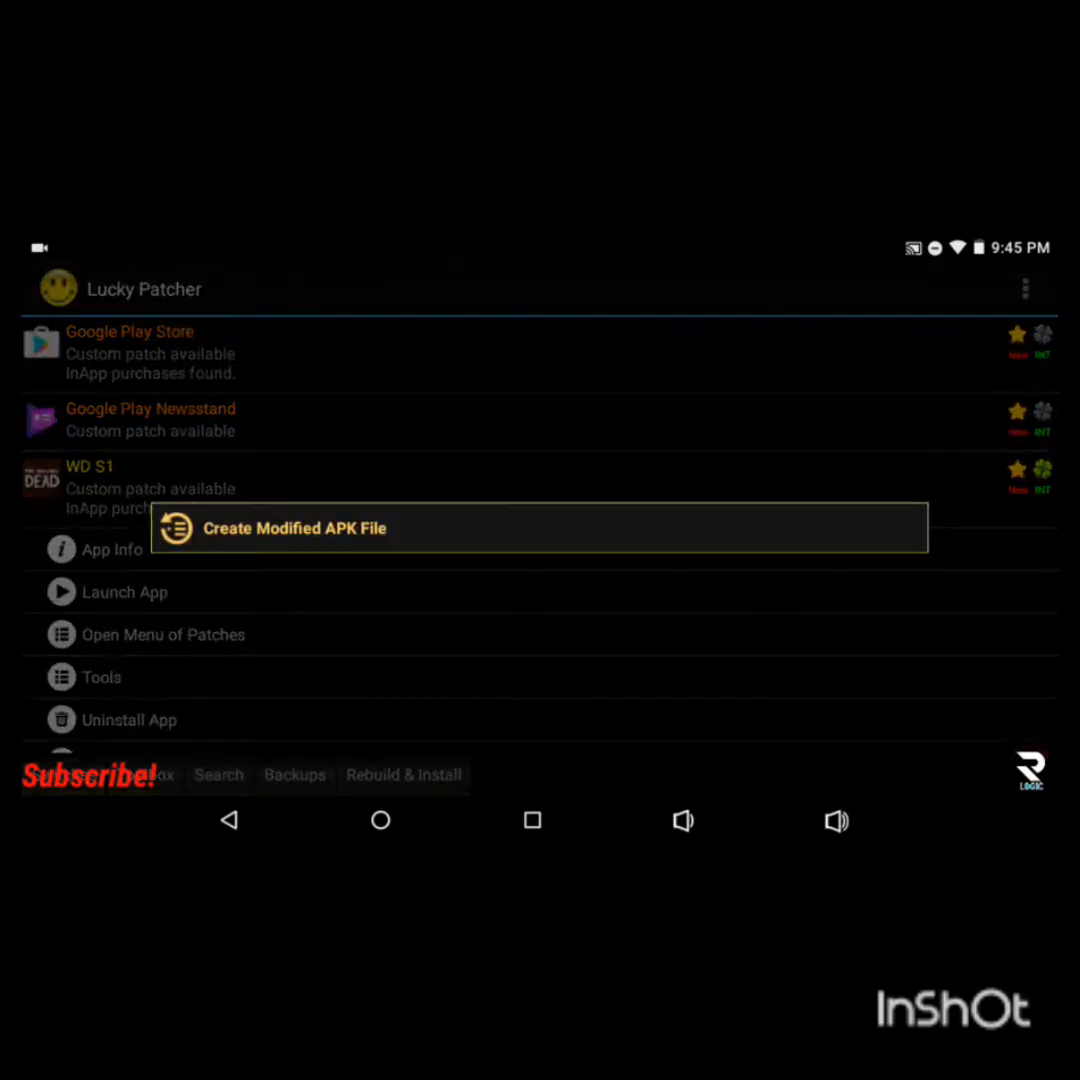
pyautogui.click(296, 528)
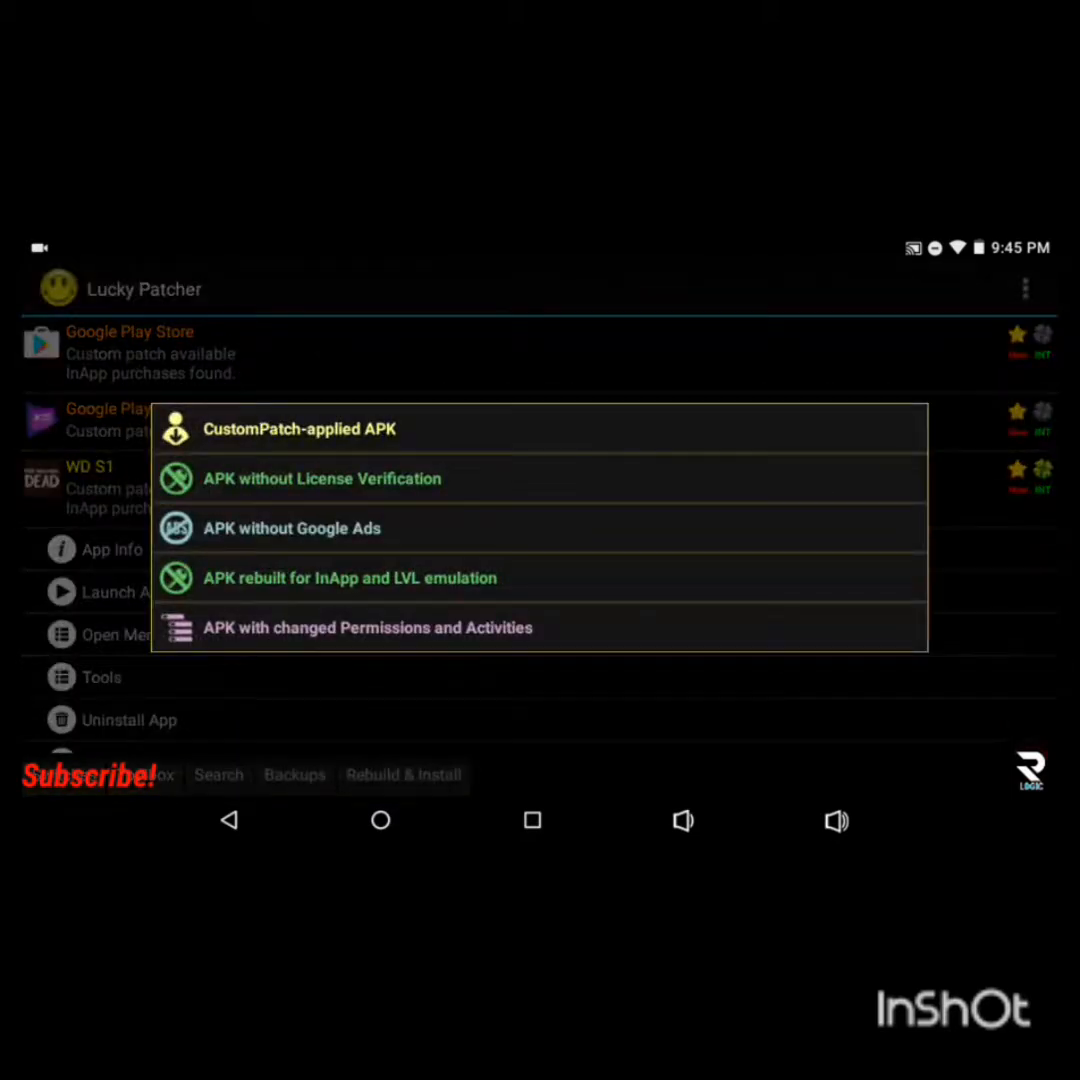
pyautogui.click(300, 428)
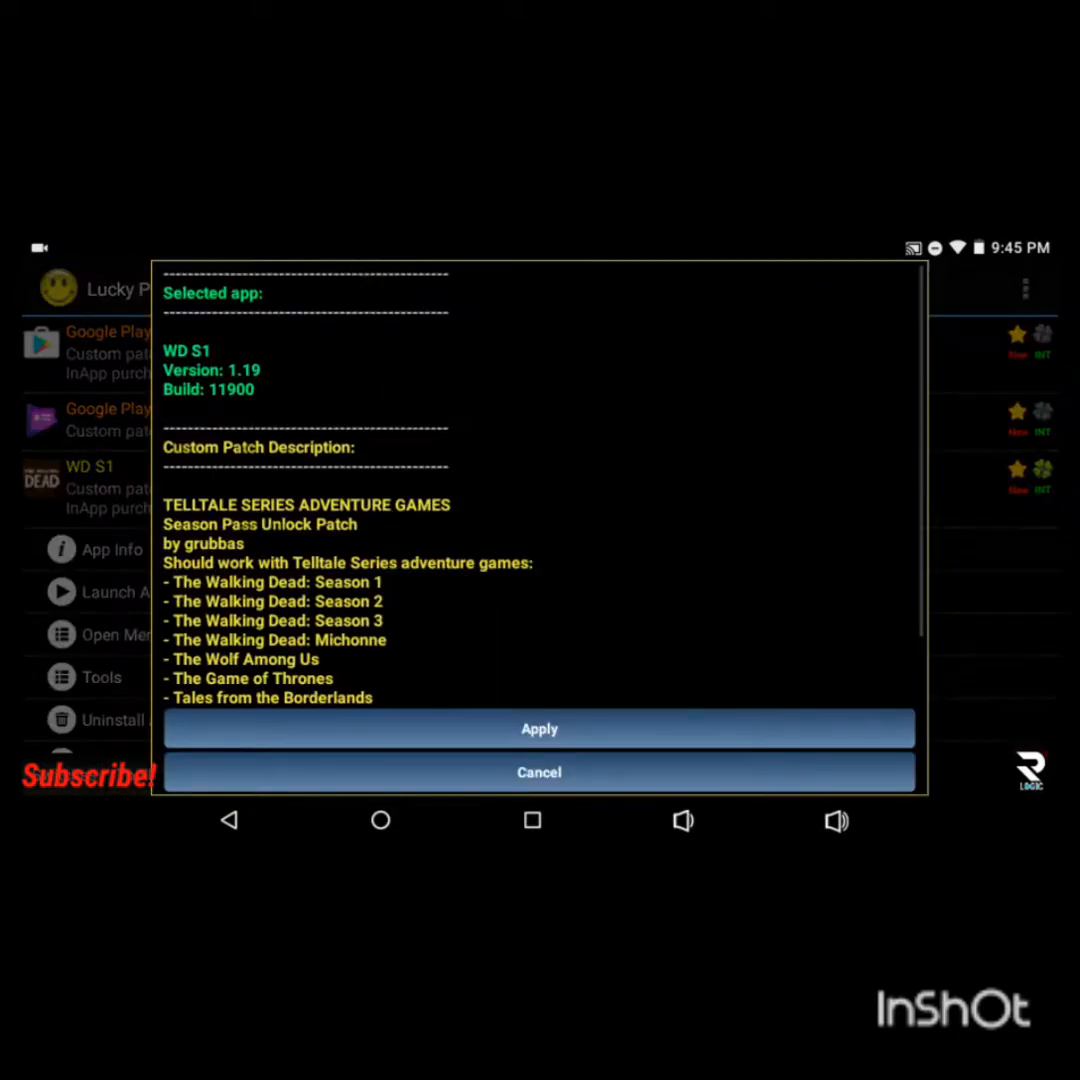
pyautogui.scroll(-3)
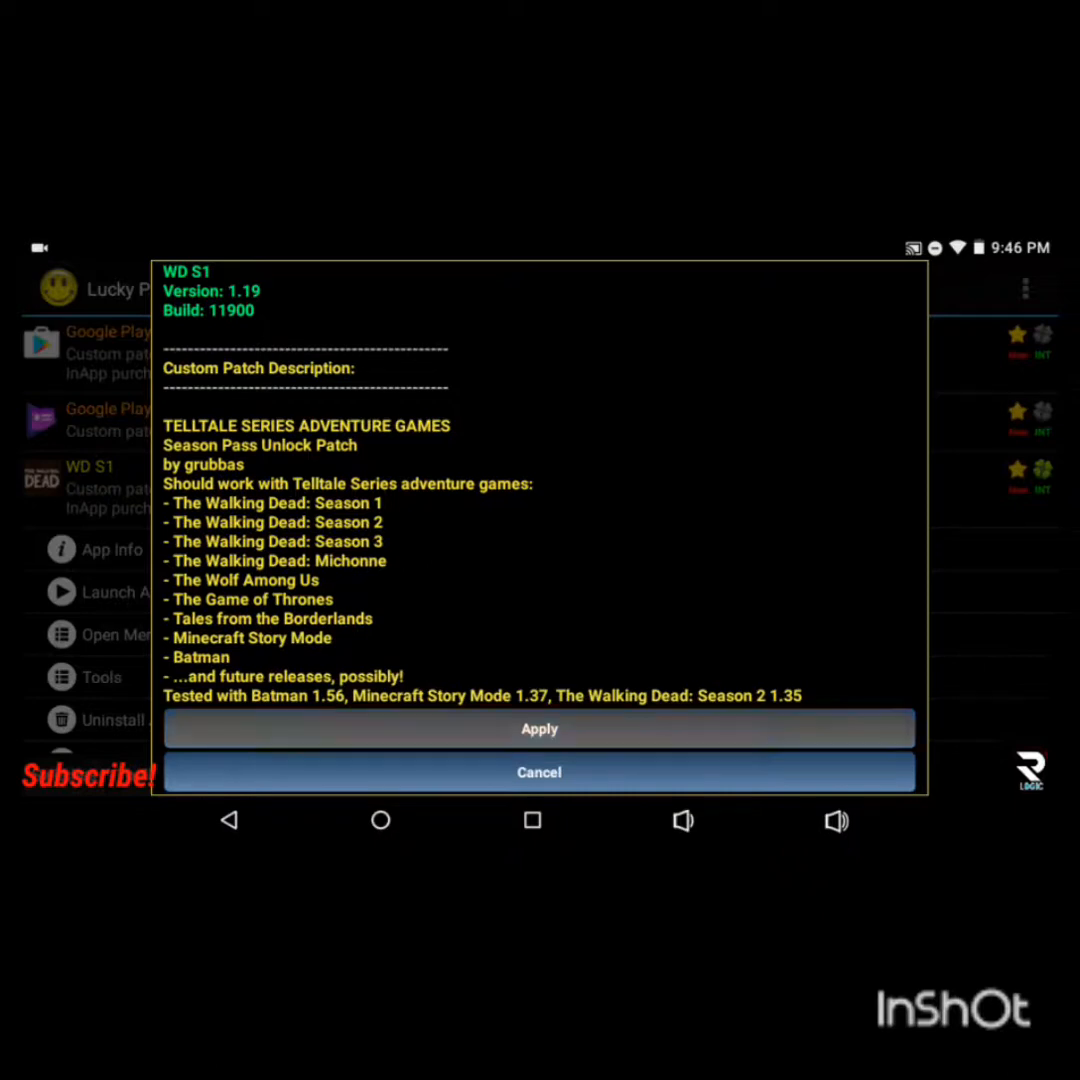
# Apply the season pass unlock patch, view the built APK in LuckyPatcher > Modified > WD.S1, then go home
pyautogui.click(540, 772)
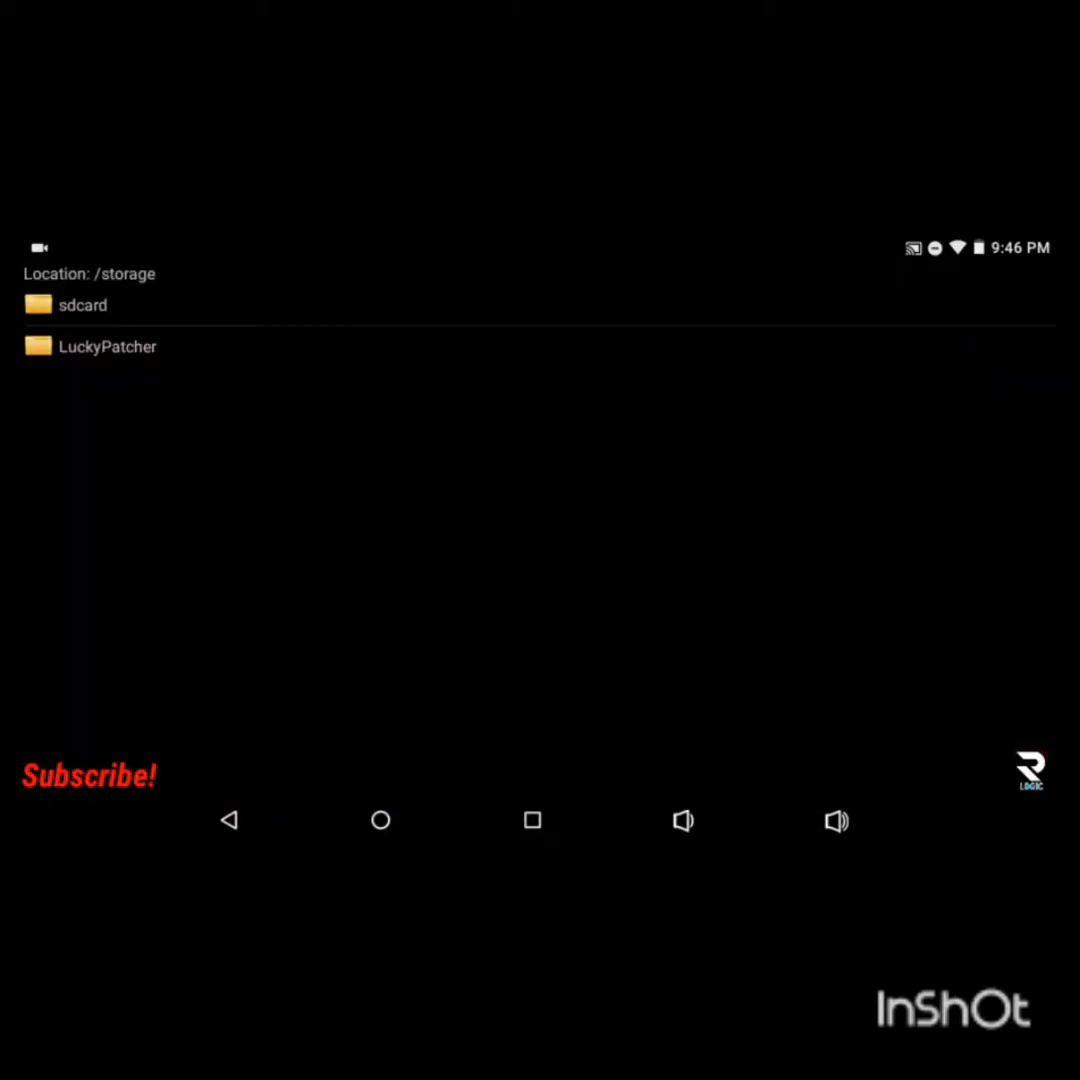
pyautogui.click(108, 346)
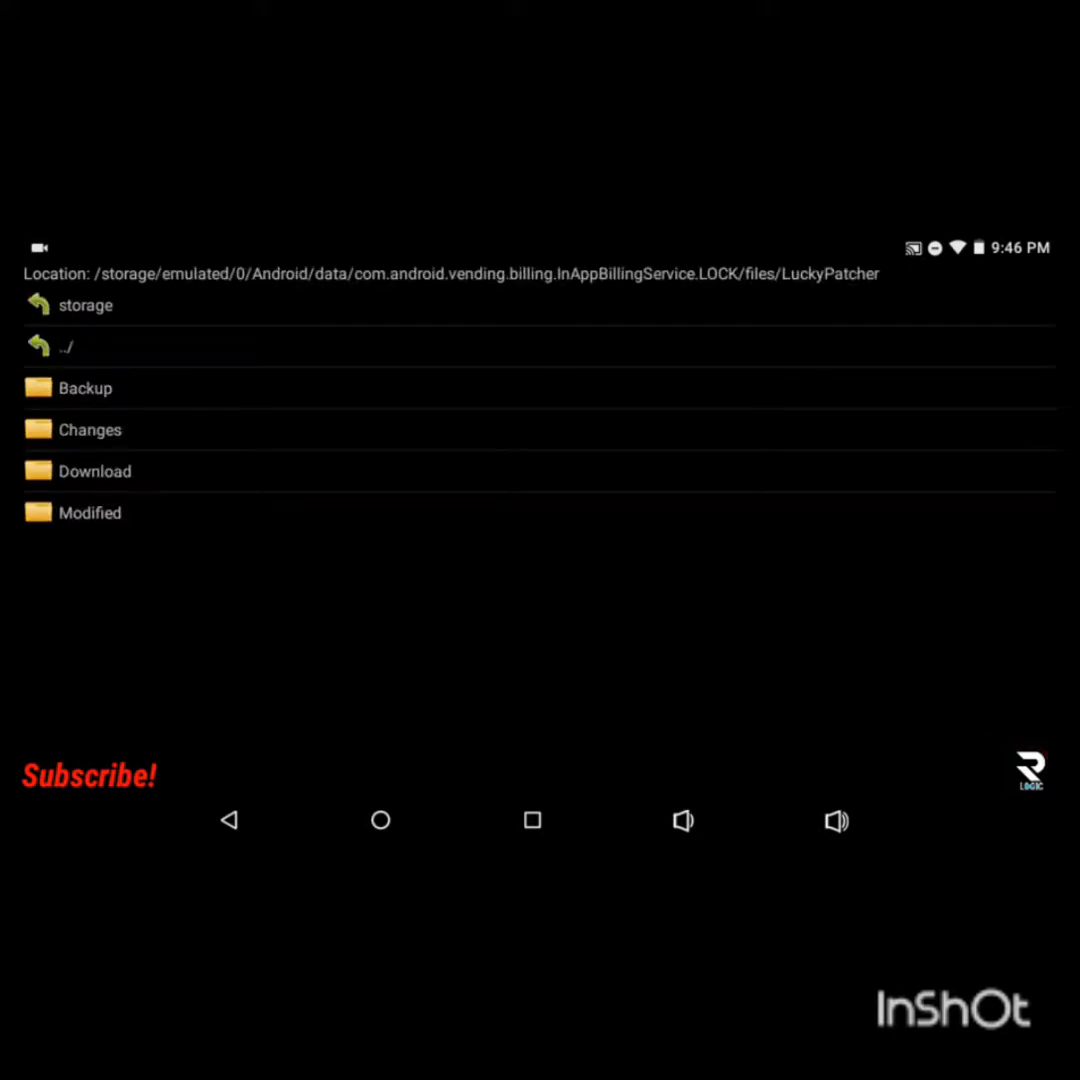
pyautogui.click(90, 512)
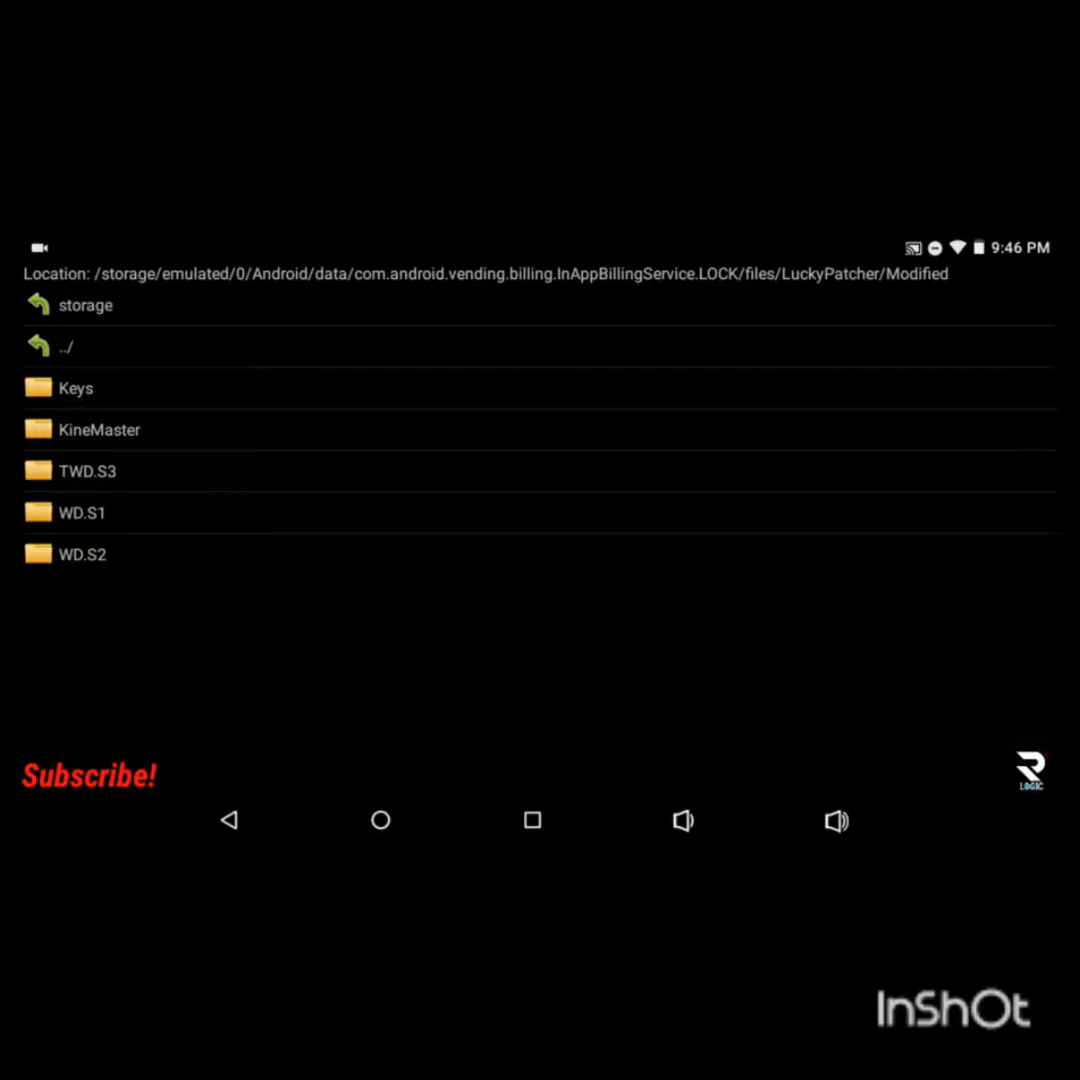
pyautogui.click(82, 512)
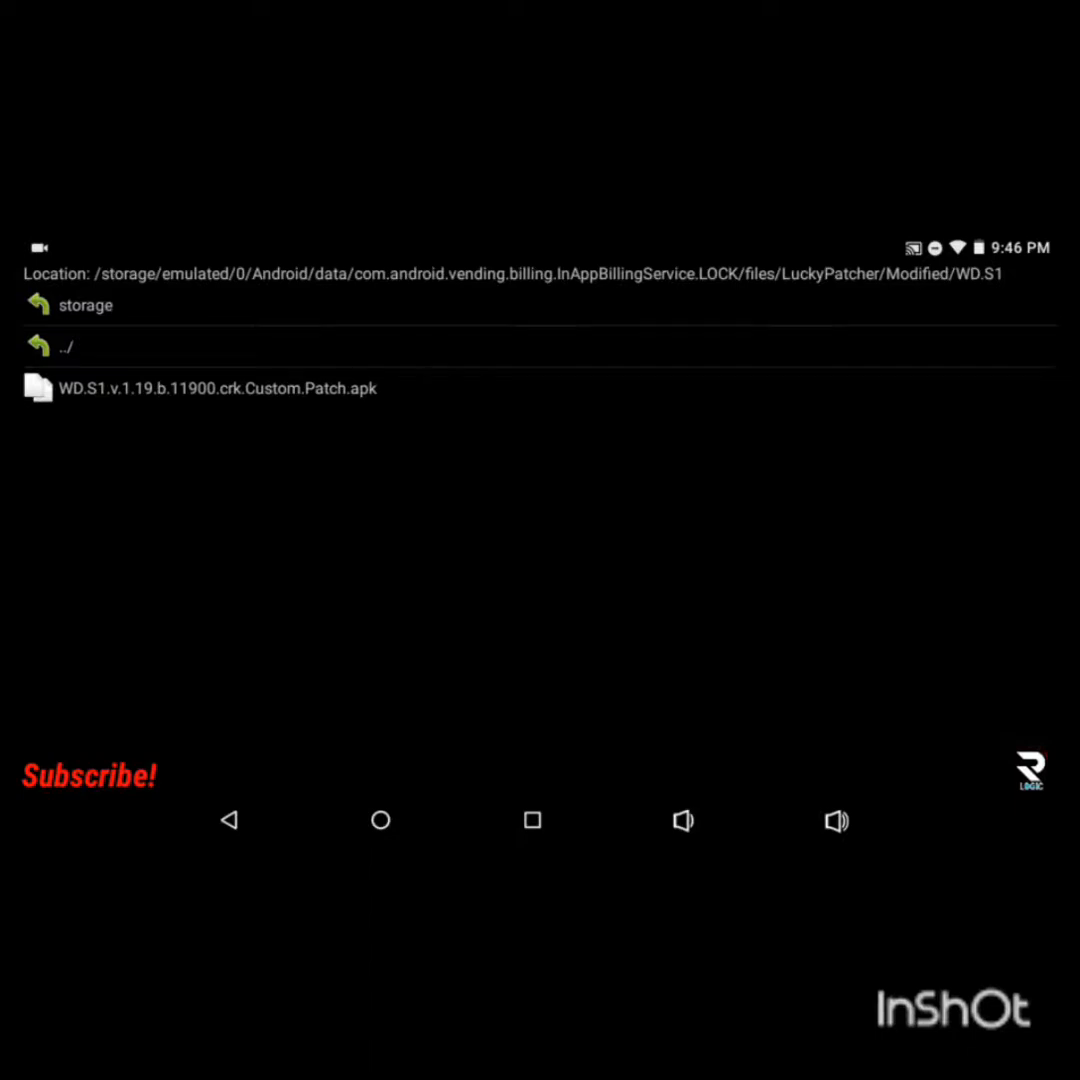
pyautogui.click(200, 388)
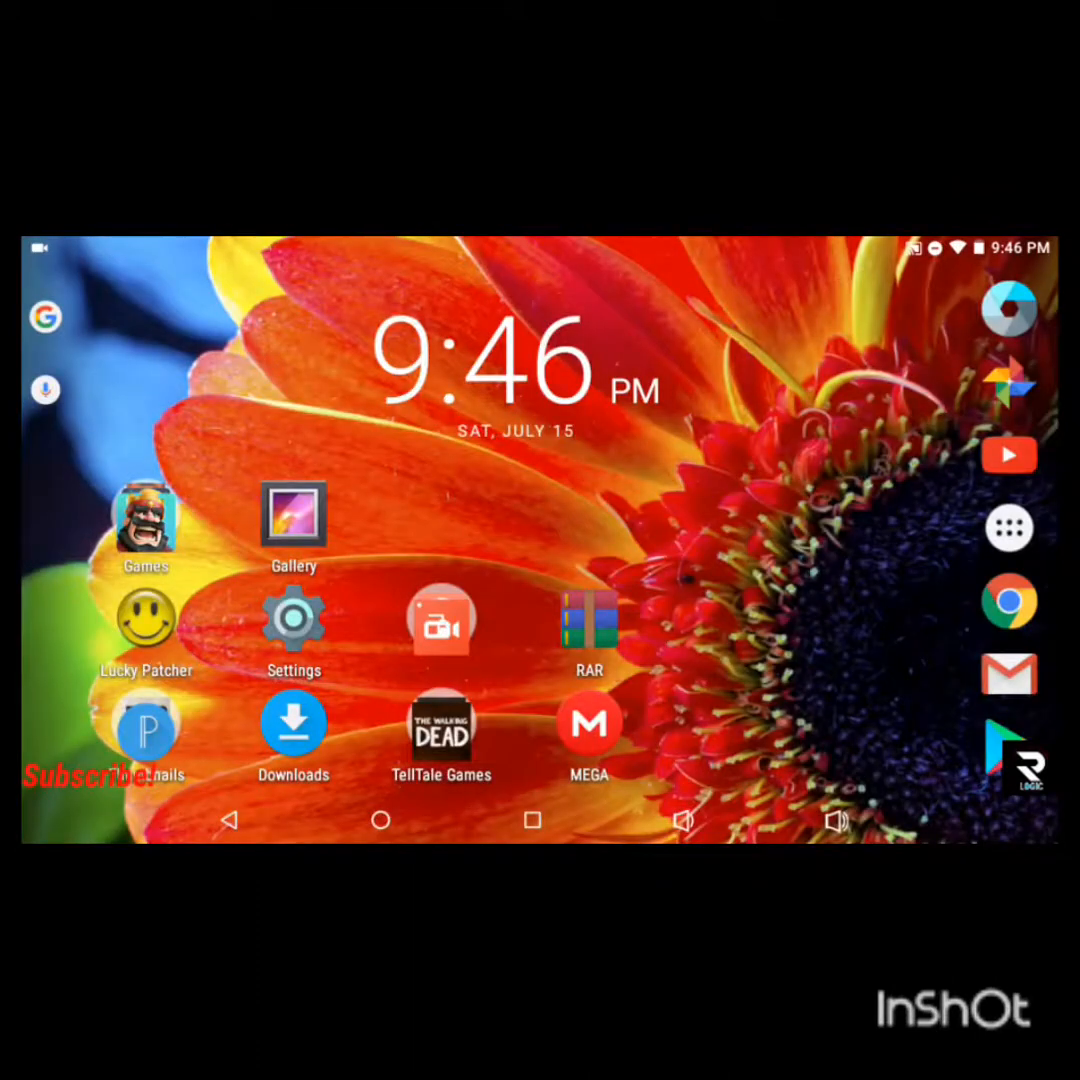
pyautogui.click(440, 724)
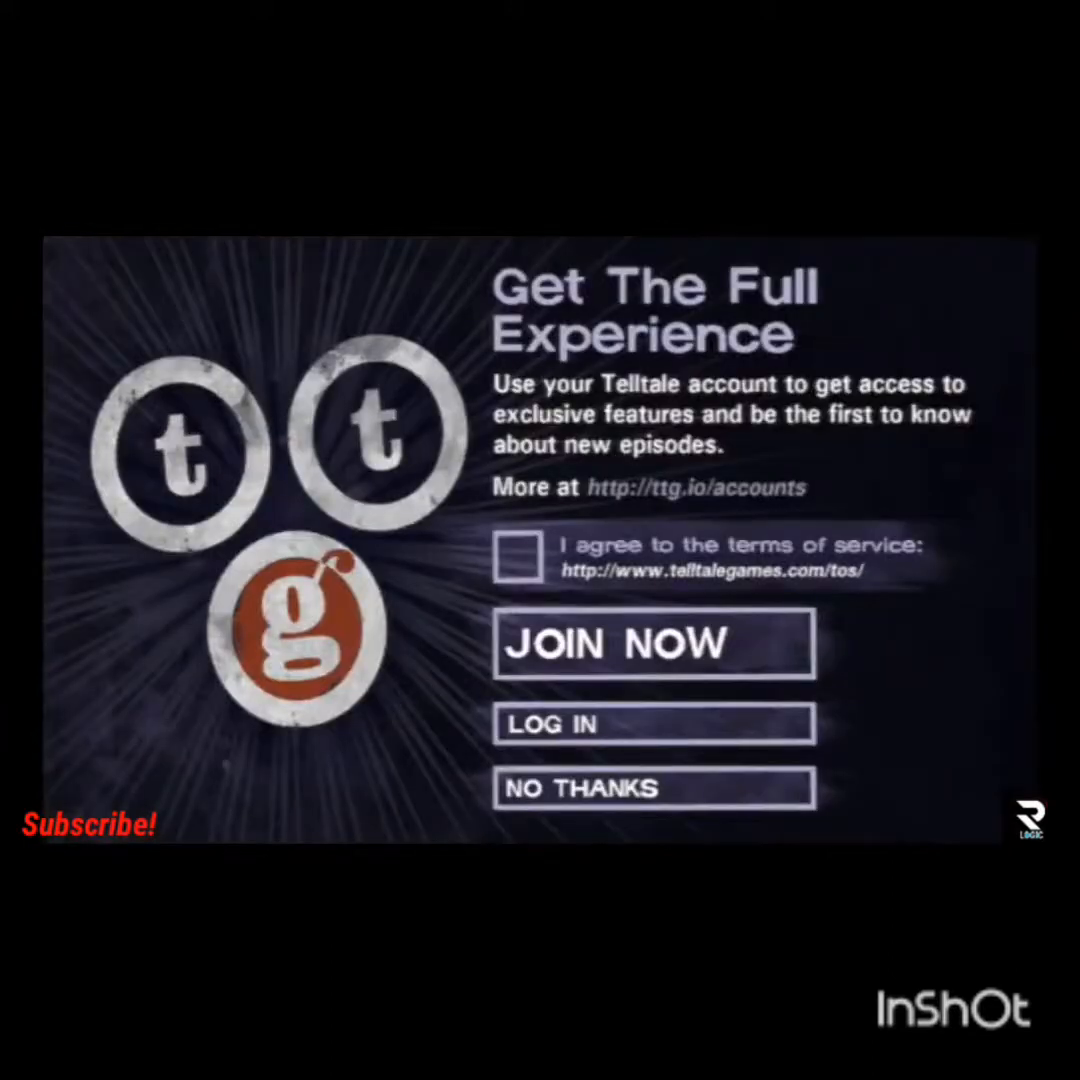
pyautogui.click(652, 788)
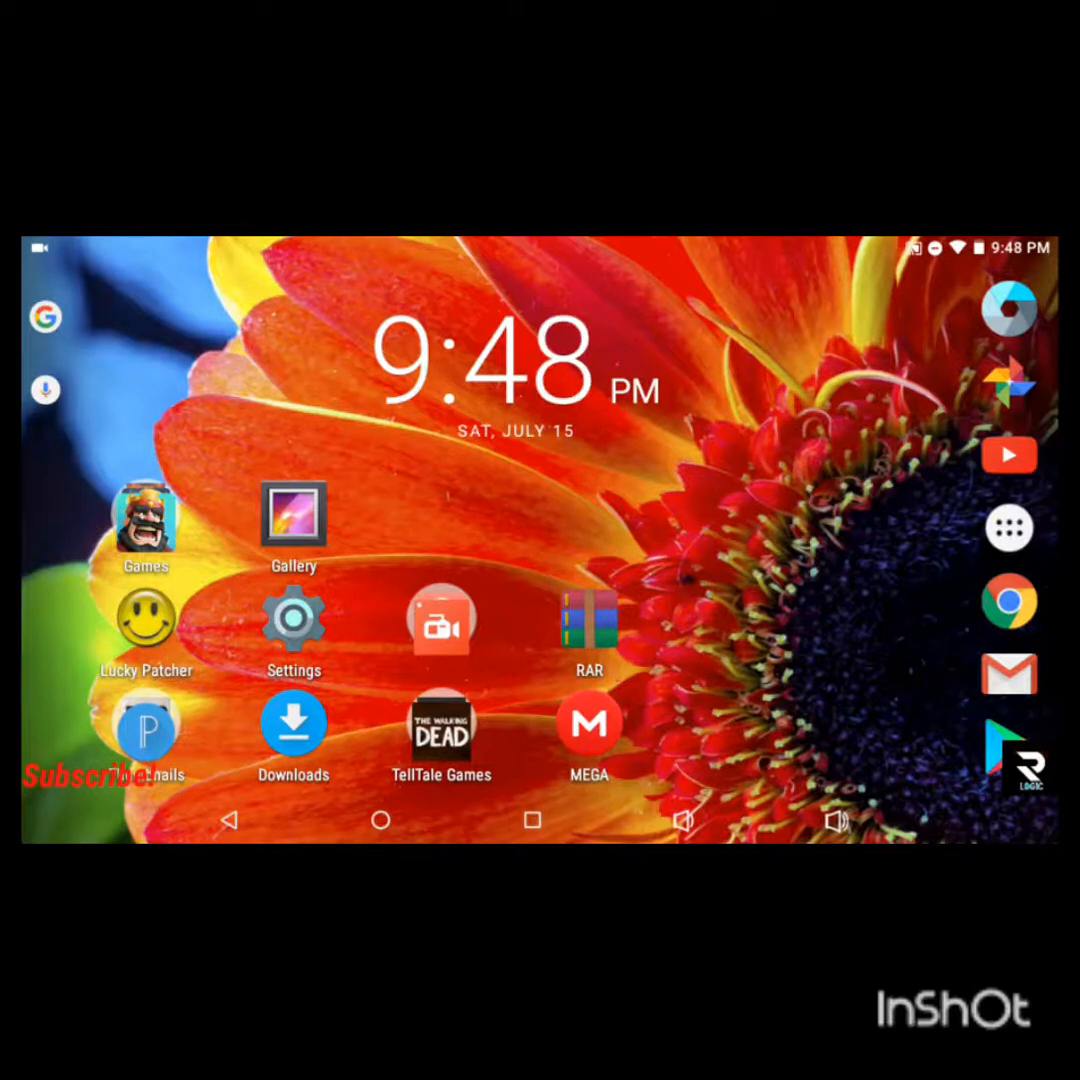
# Reopen Lucky Patcher and go up from WD.S1 through Modified and LuckyPatcher back to the app list
pyautogui.click(146, 620)
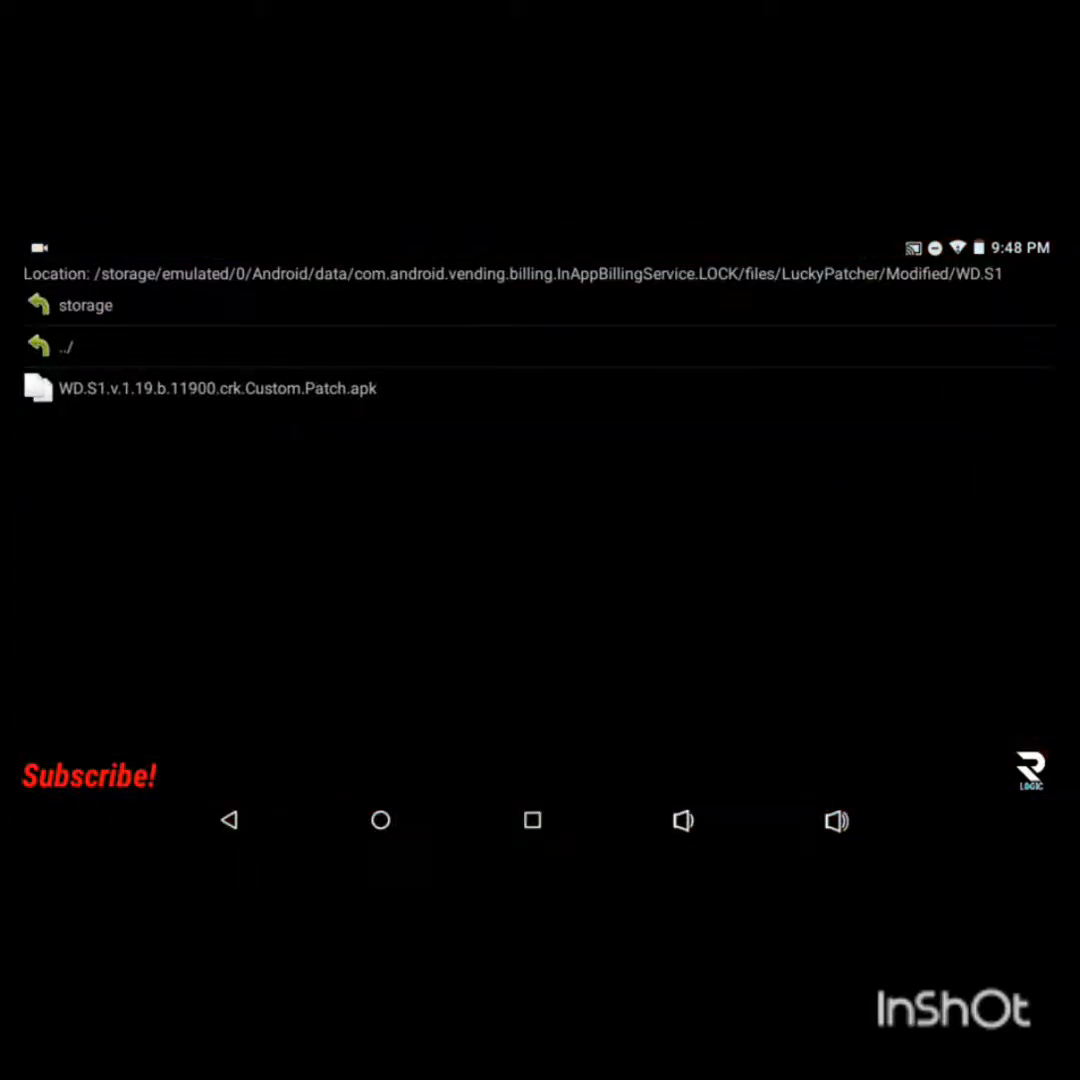
pyautogui.click(66, 344)
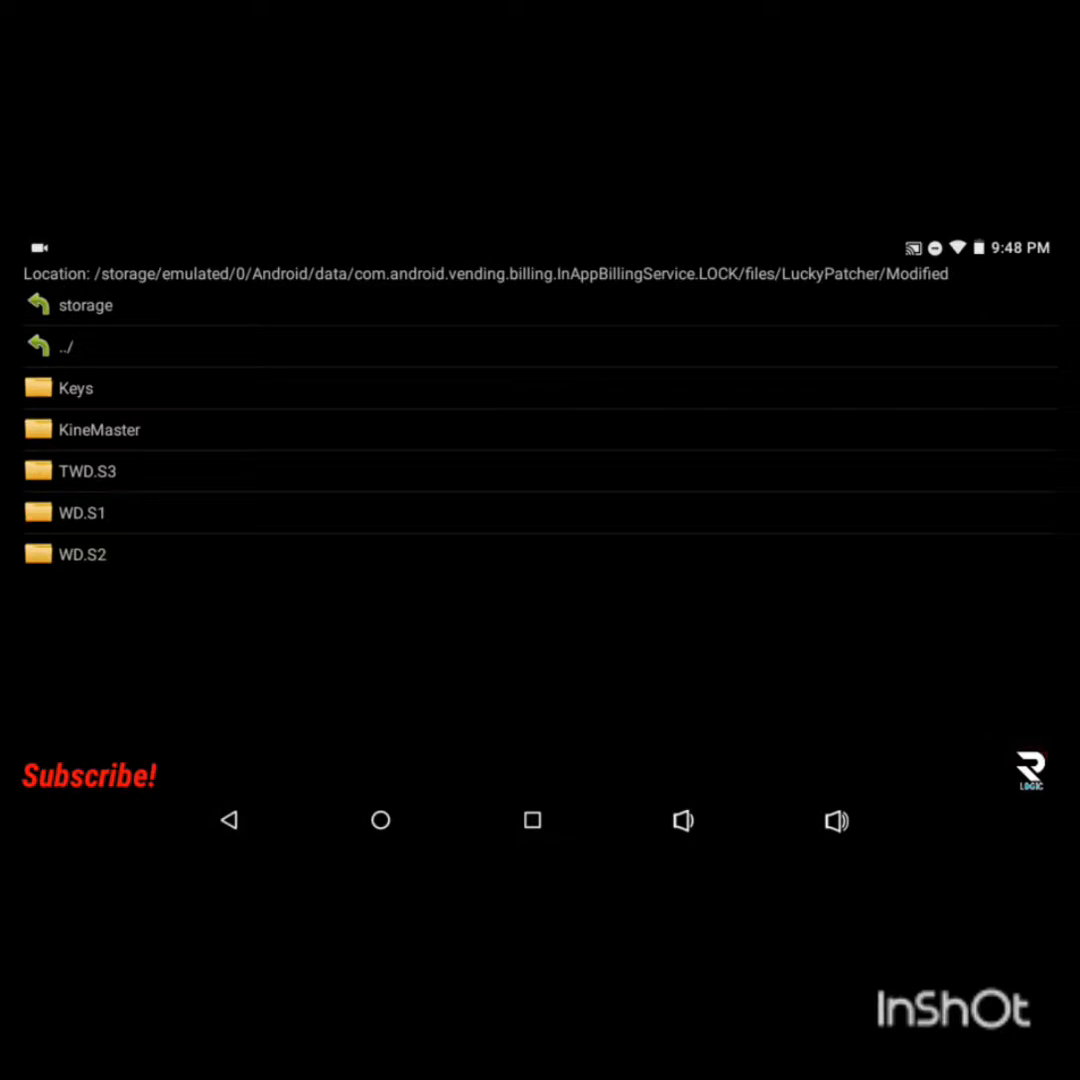
pyautogui.click(60, 344)
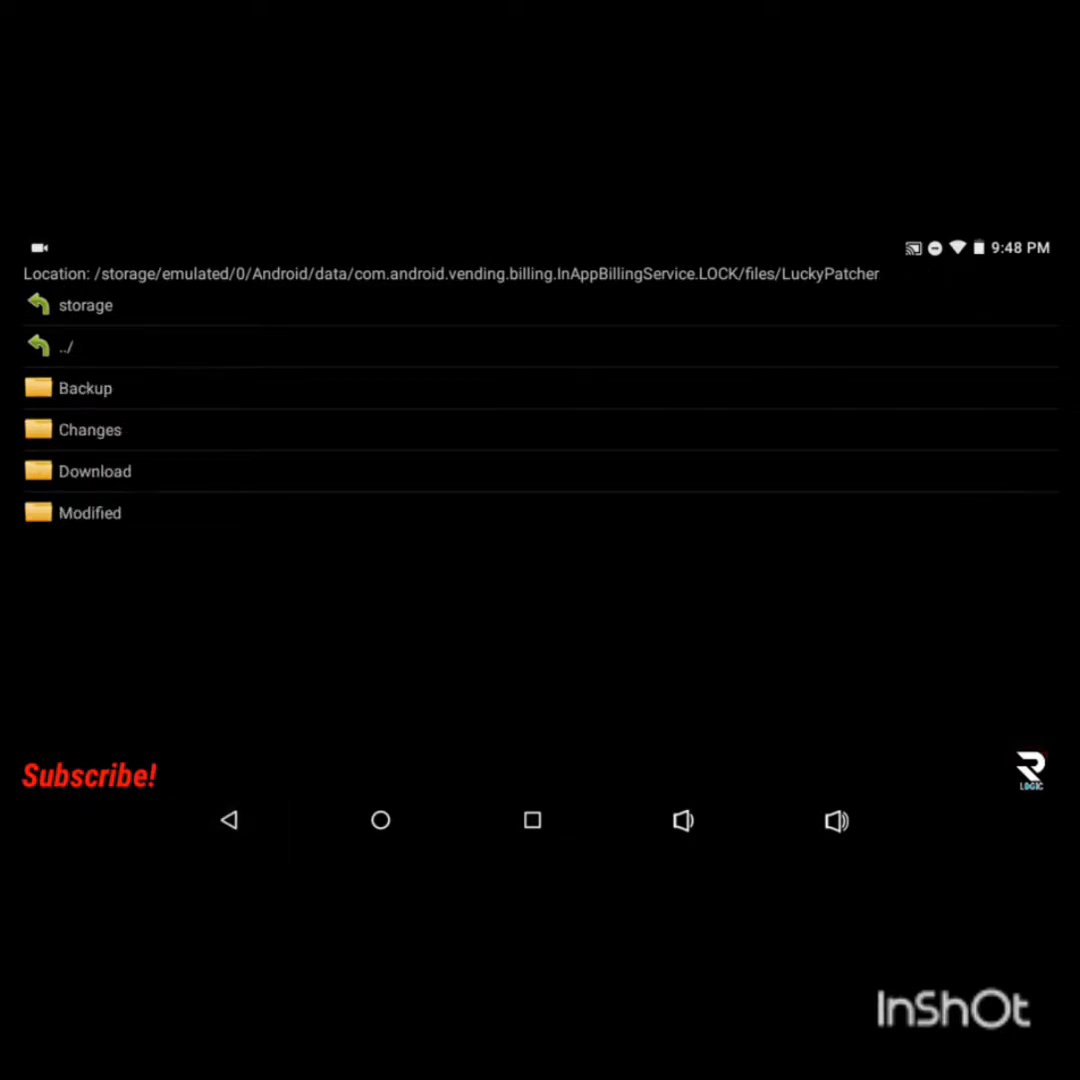
pyautogui.click(68, 346)
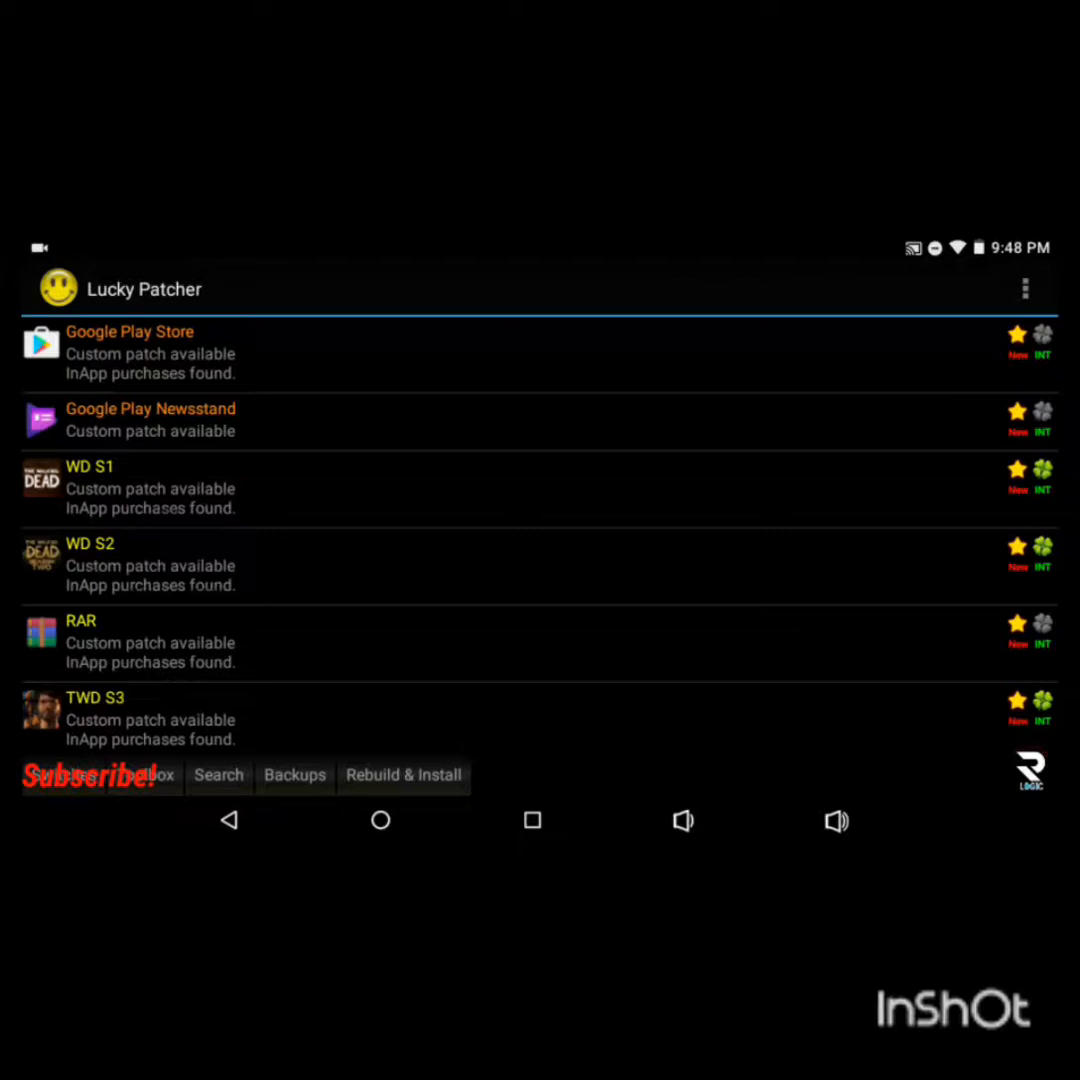
# Select Google Play Store from the app list, bringing up the system-app modification warning
pyautogui.scroll(-3)
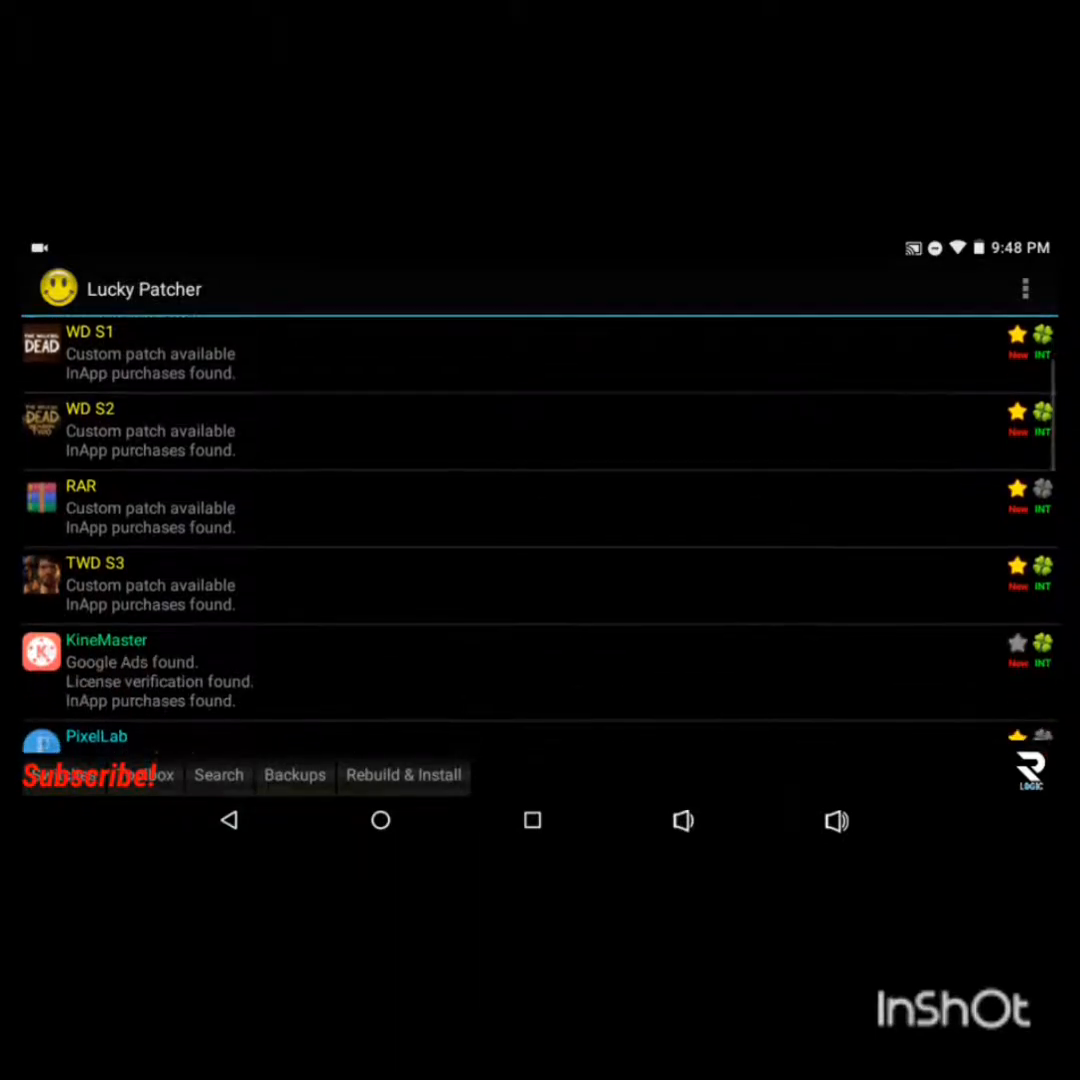
pyautogui.scroll(-3)
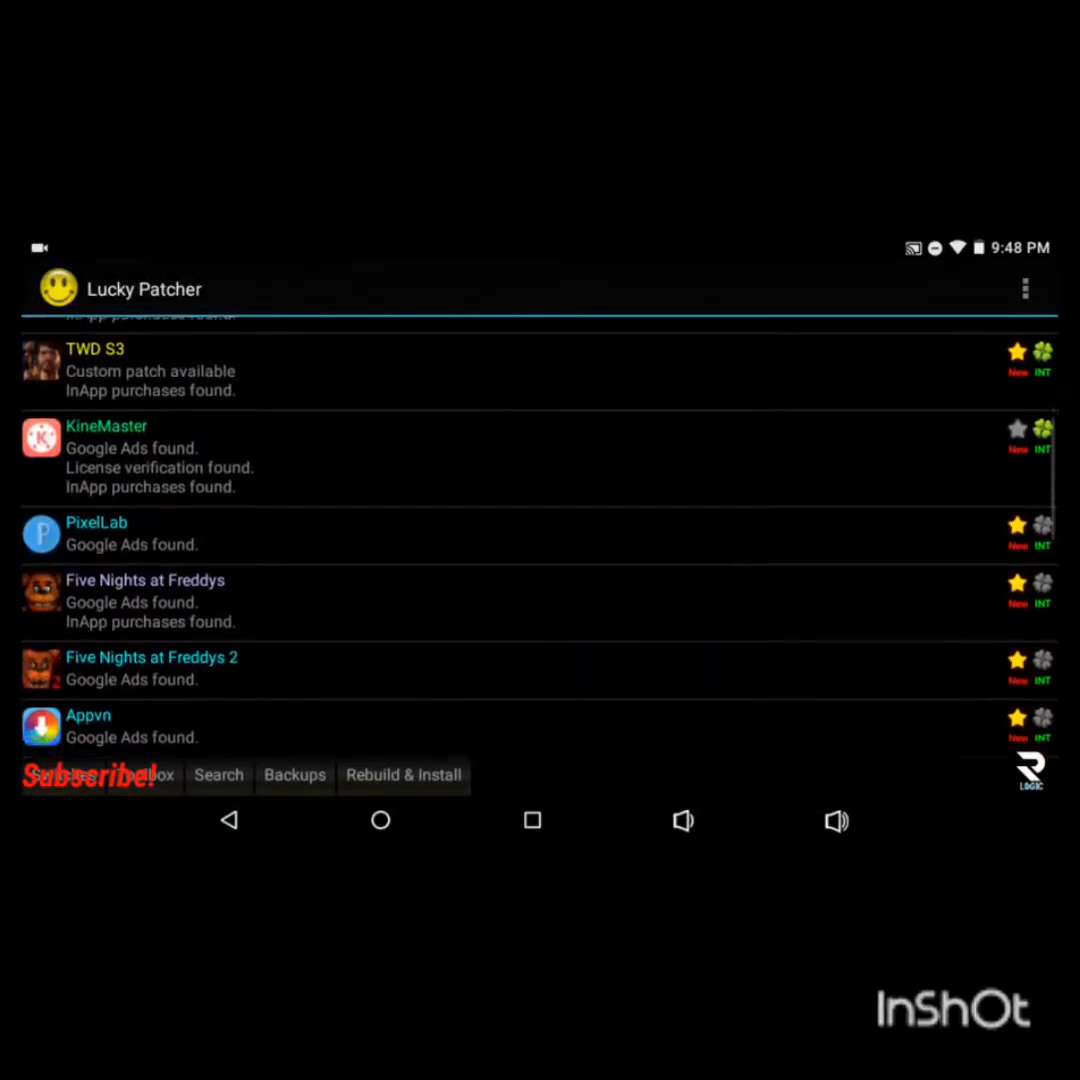
pyautogui.scroll(-3)
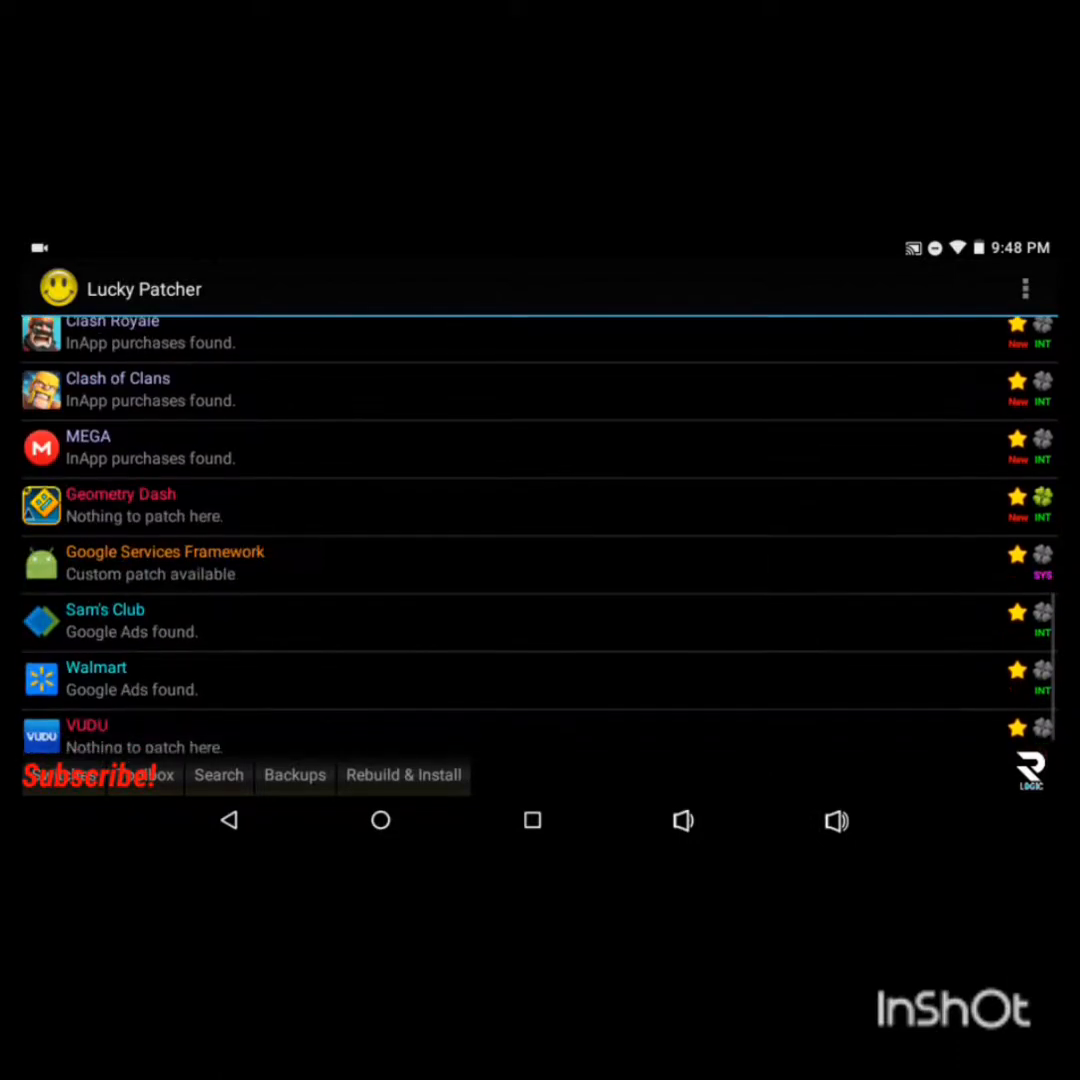
pyautogui.scroll(-3)
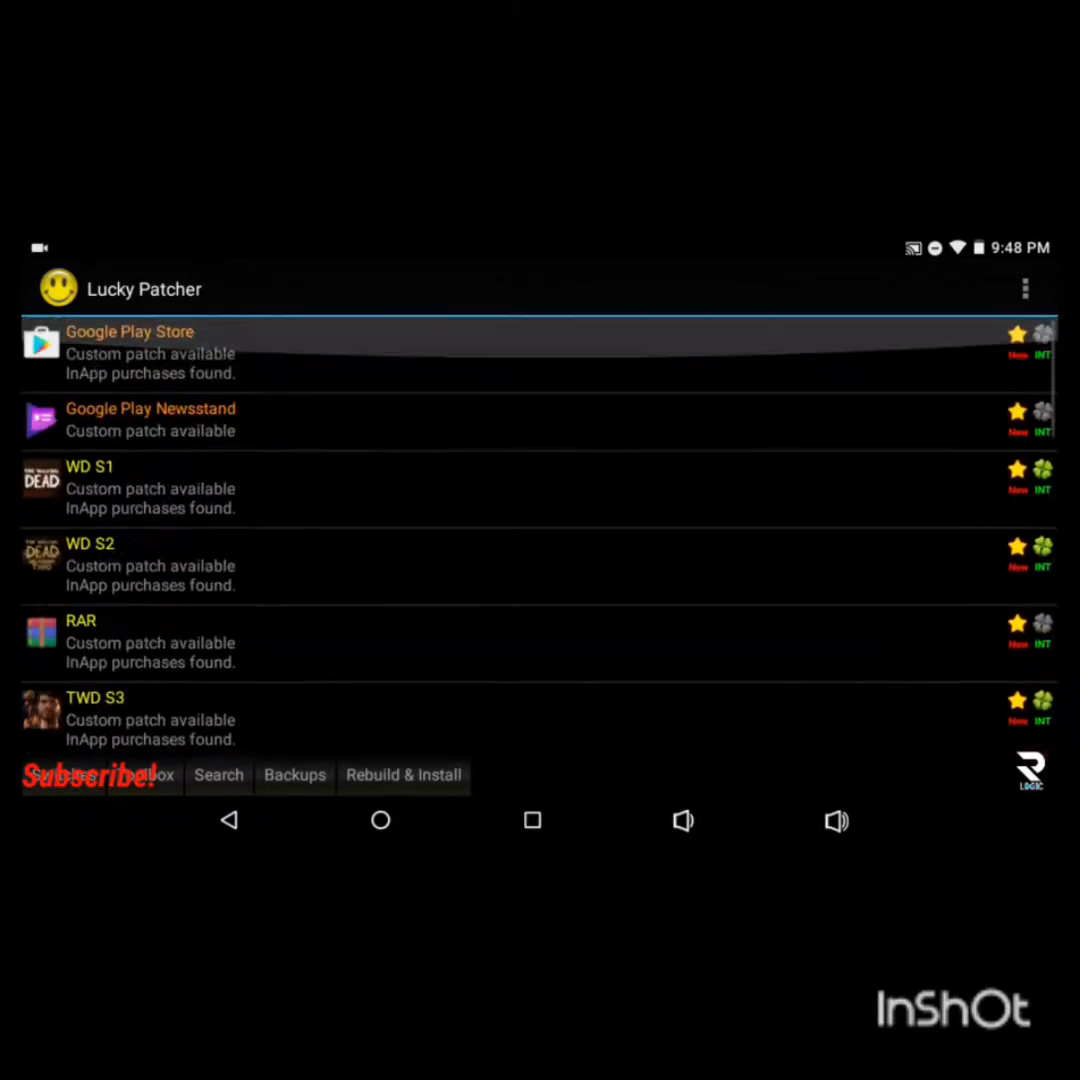
pyautogui.click(150, 352)
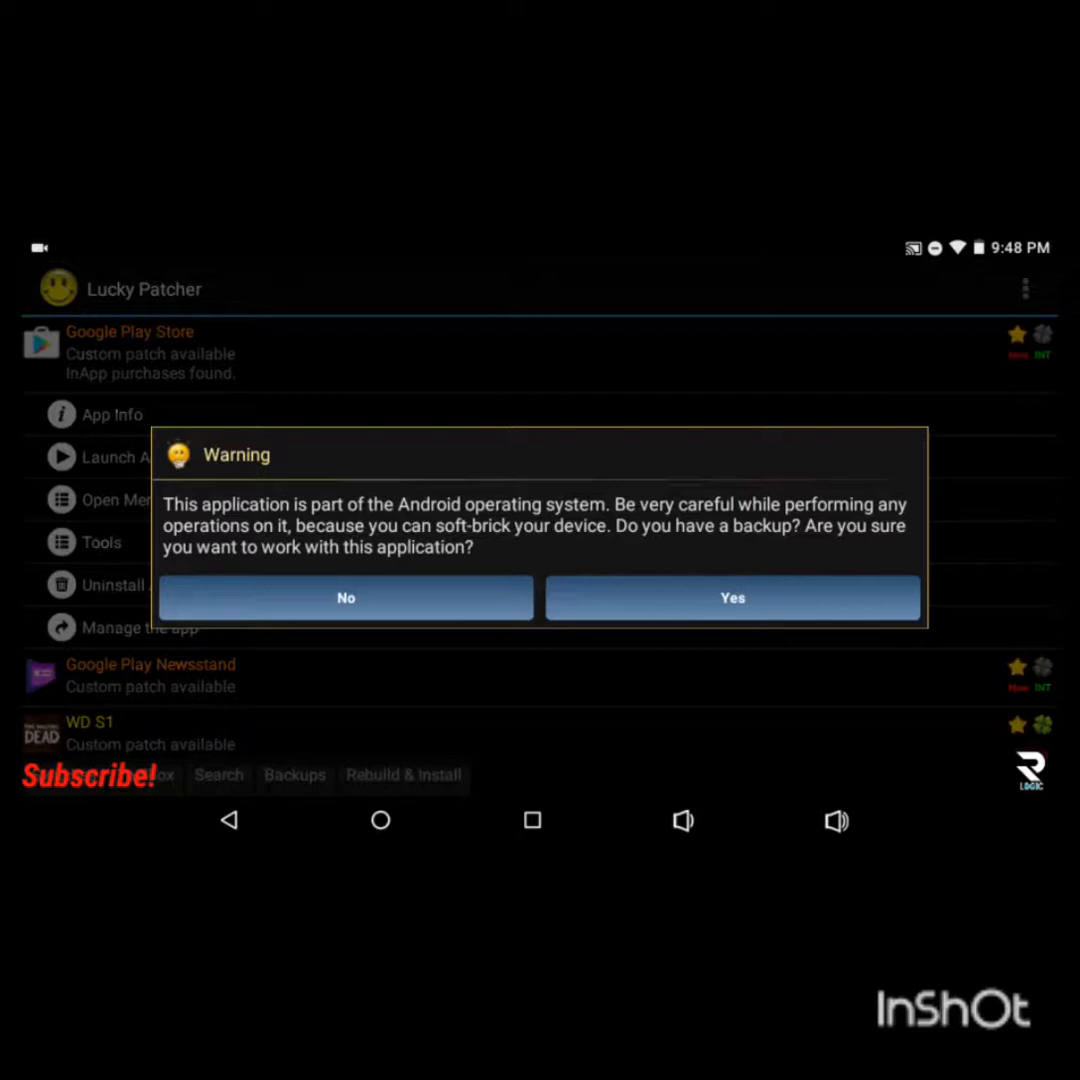
# Accept the warning and scroll through Google Play Store's Select custom patches list to the /storage file browser
pyautogui.click(732, 596)
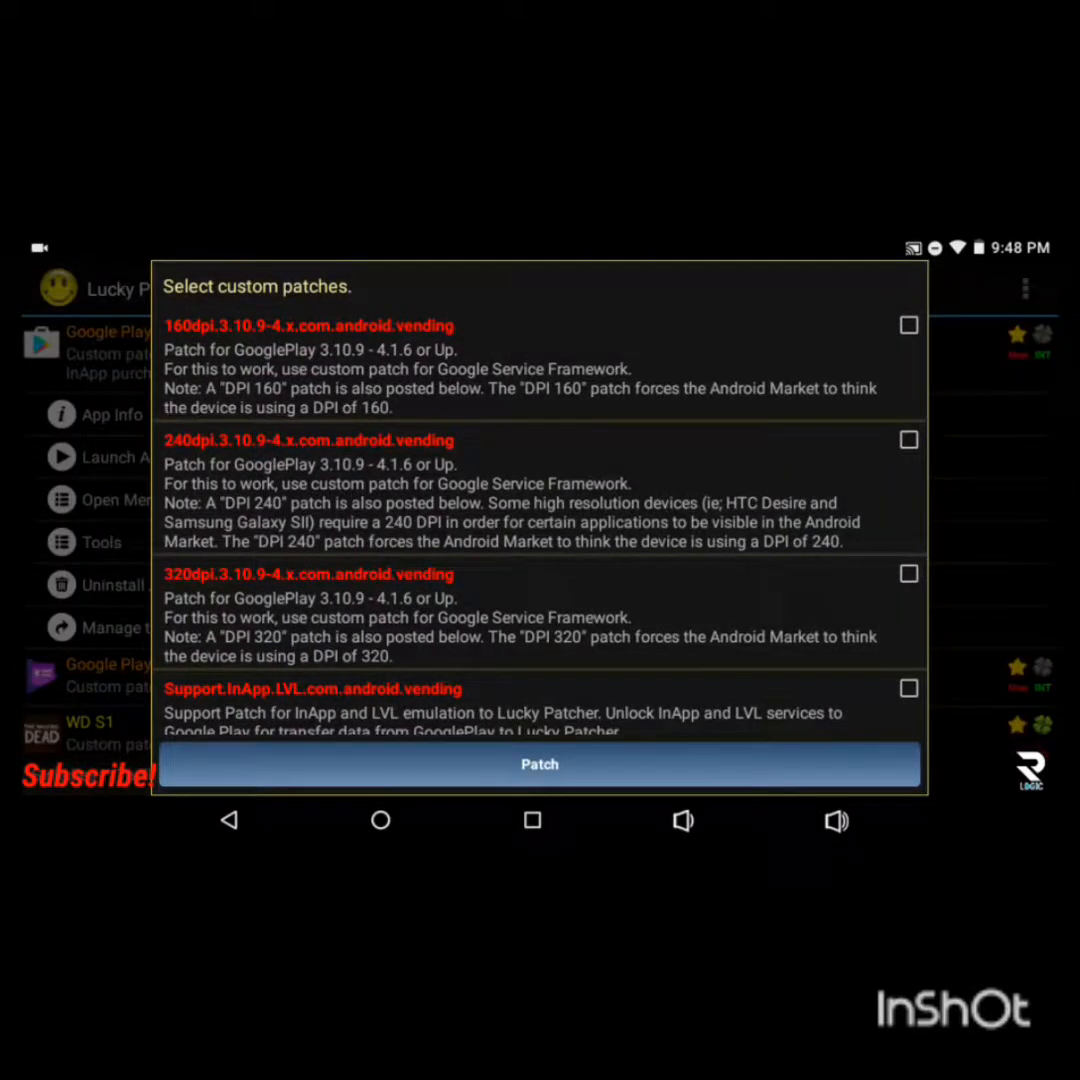
pyautogui.scroll(-3)
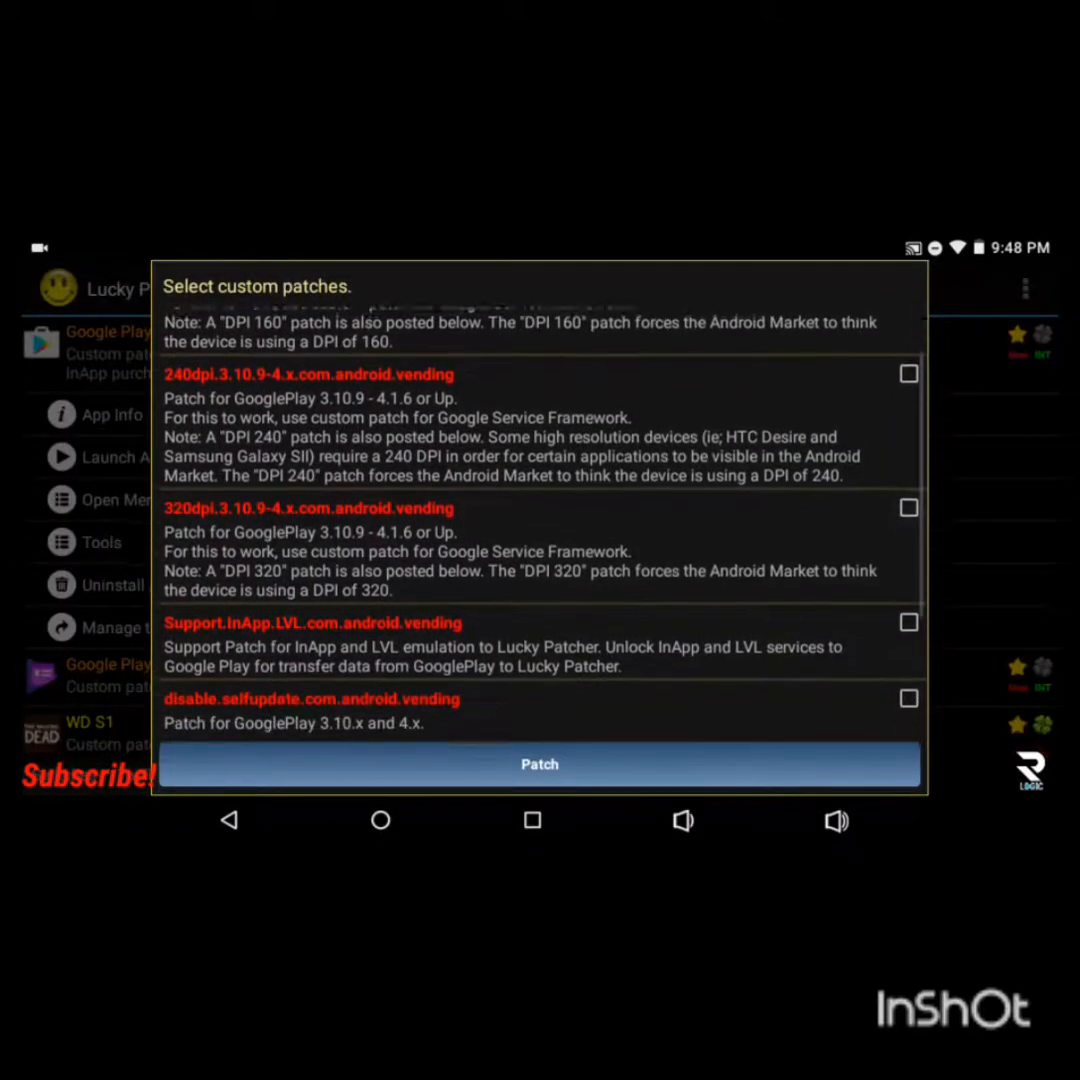
pyautogui.scroll(-3)
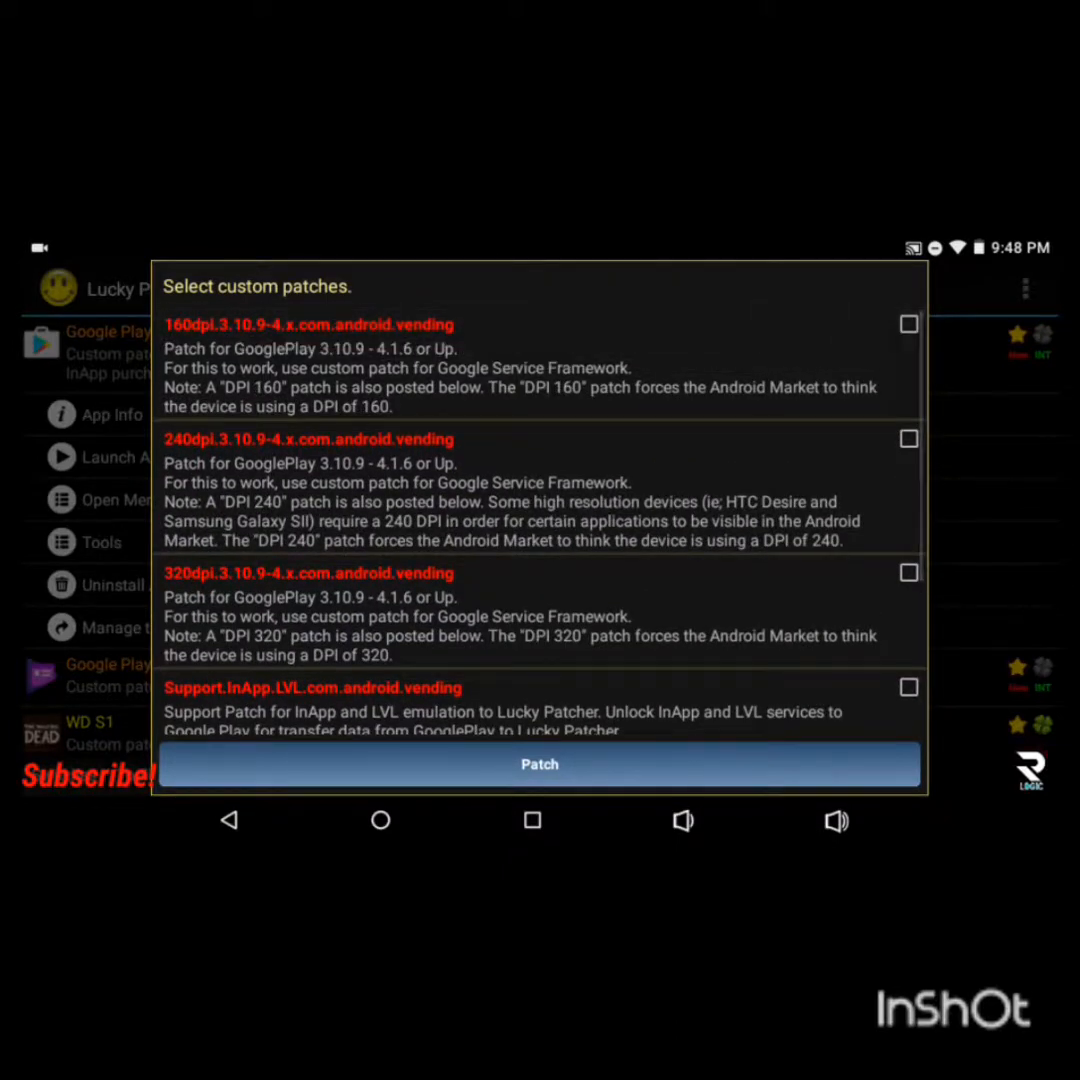
pyautogui.scroll(-3)
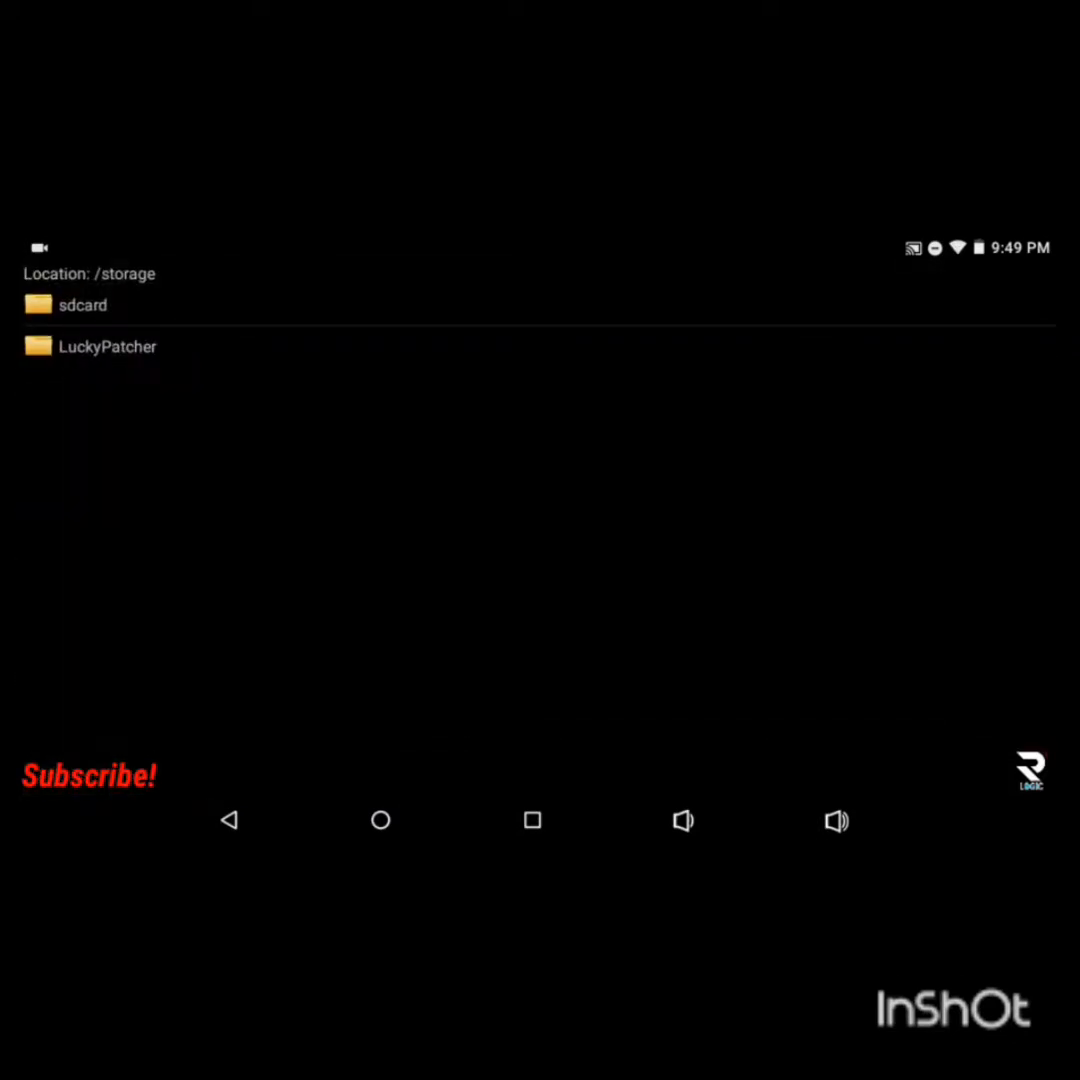
# View the custom-patched APK in Modified > TWD.S3, go back up, and return to the home screen
pyautogui.click(108, 346)
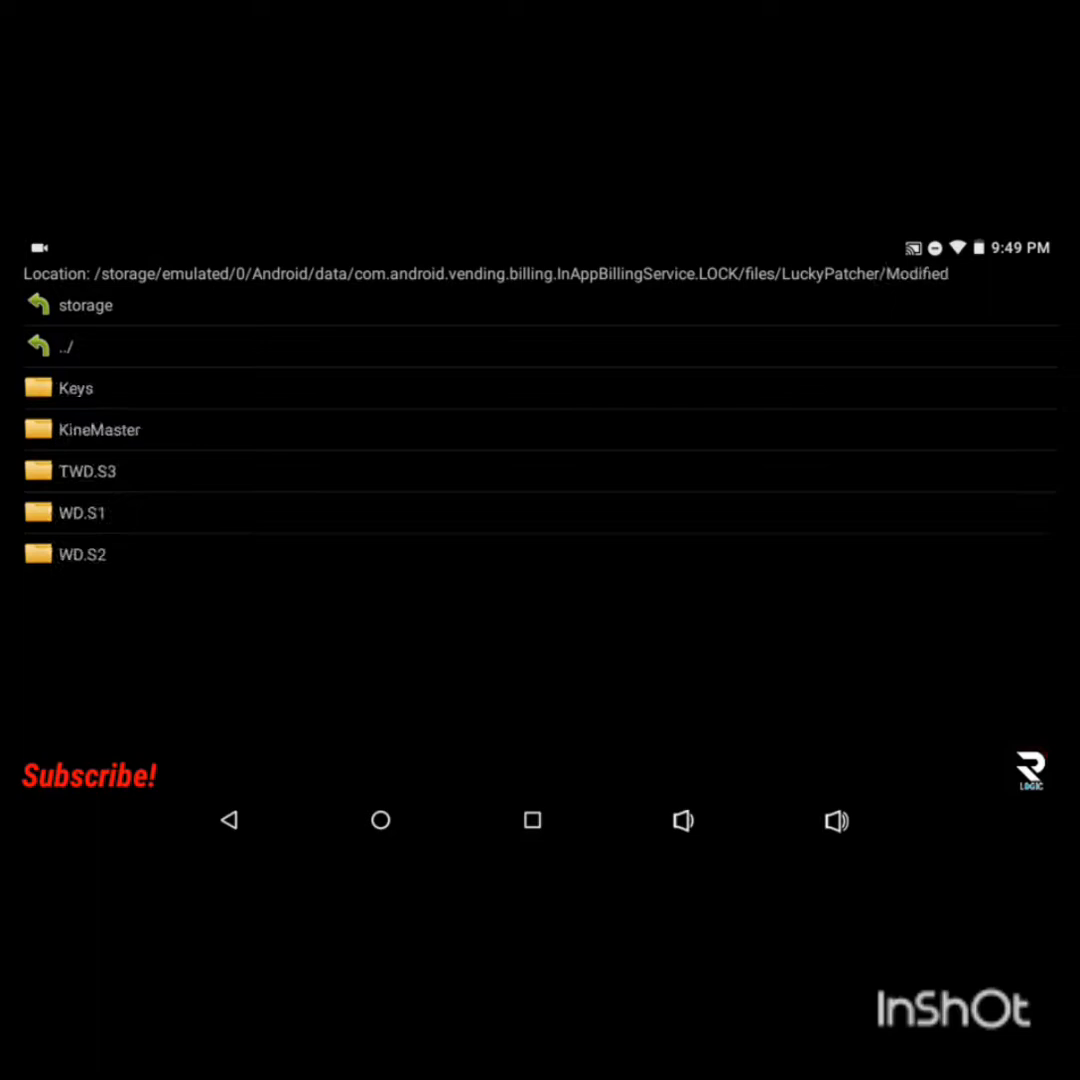
pyautogui.click(82, 554)
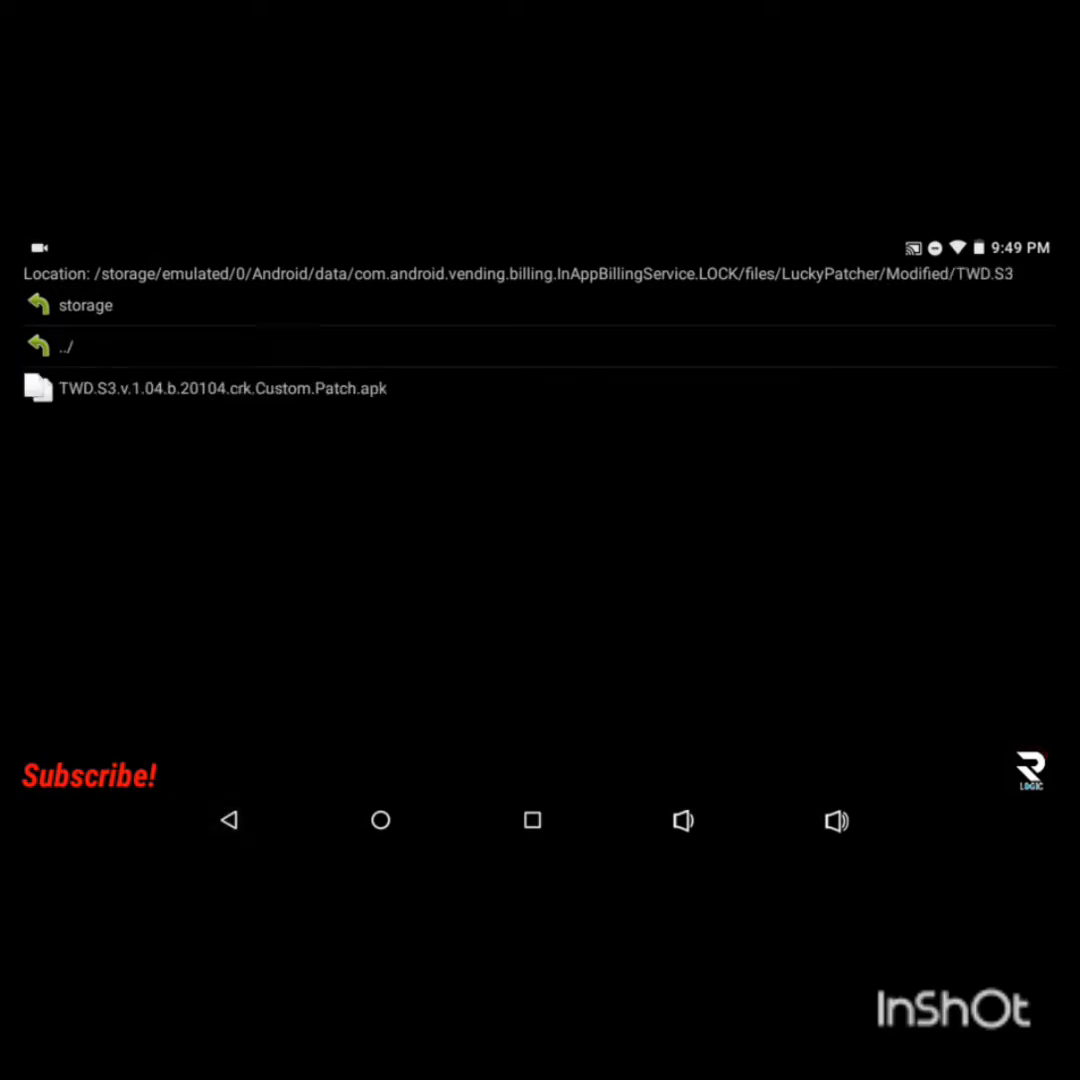
pyautogui.click(68, 346)
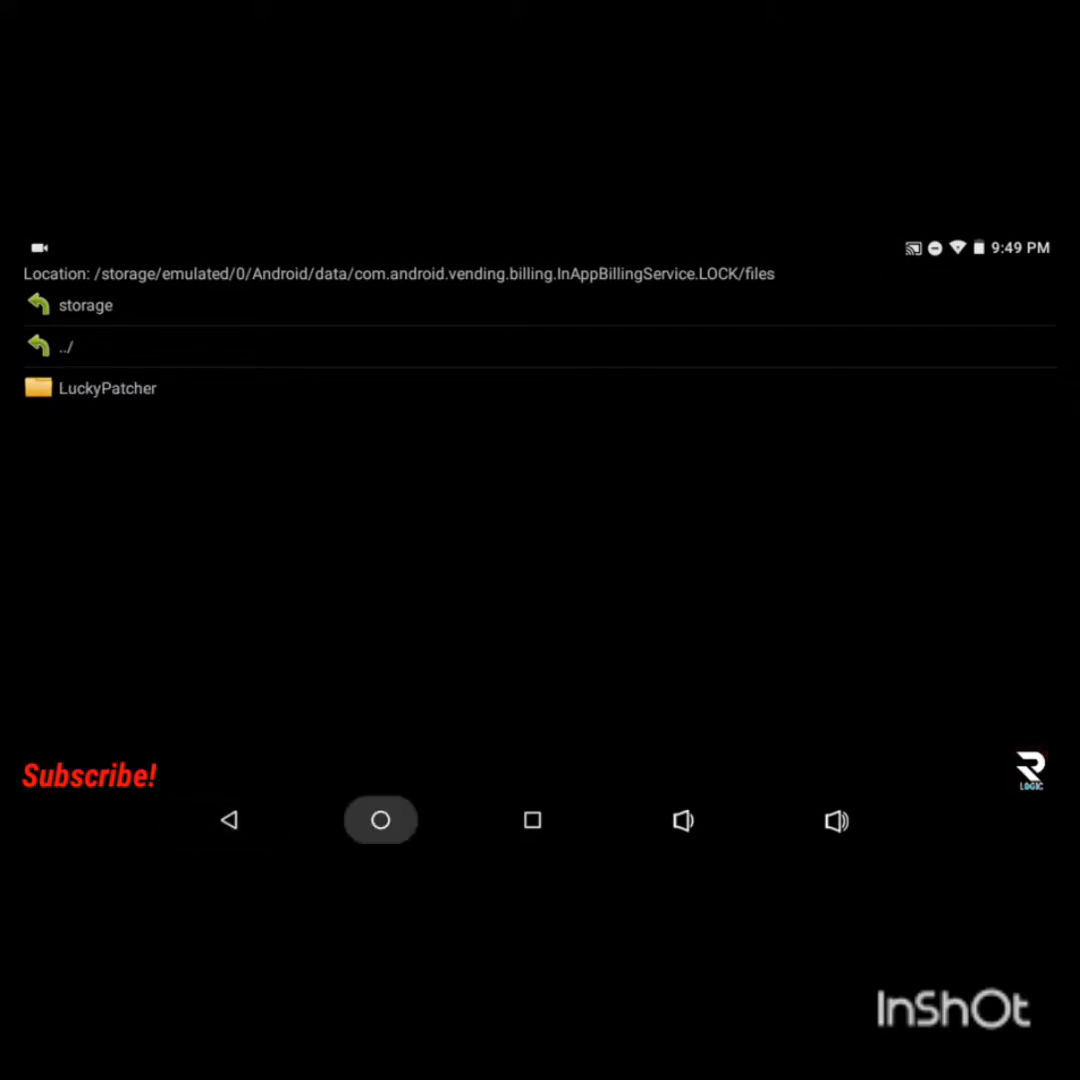
pyautogui.click(380, 820)
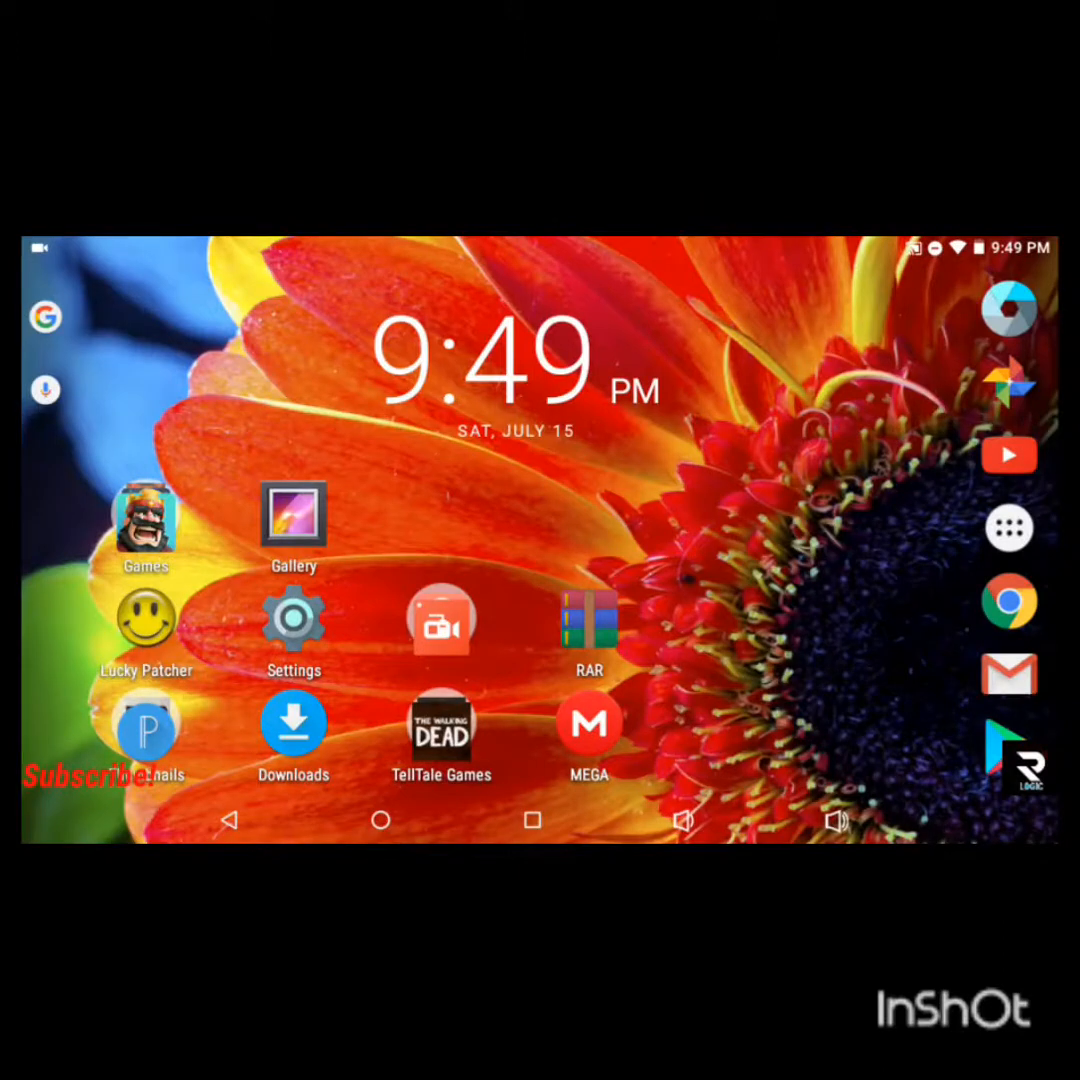